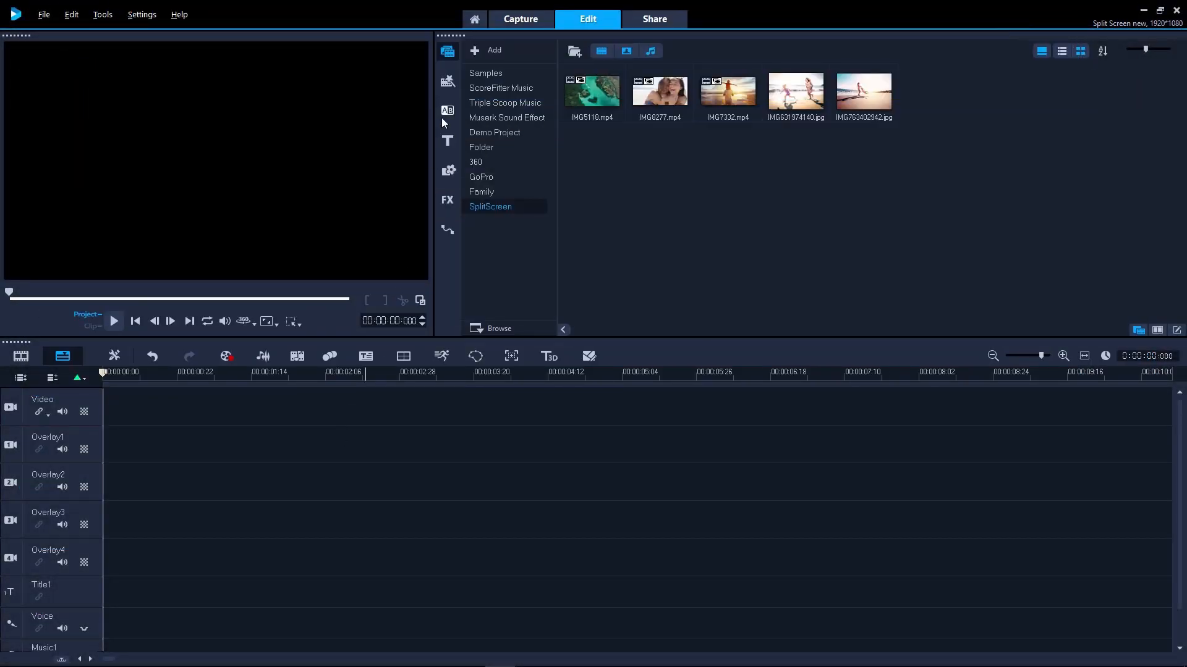
Drop a three-panel split-screen template from the Instant Project library onto the timeline
click(447, 81)
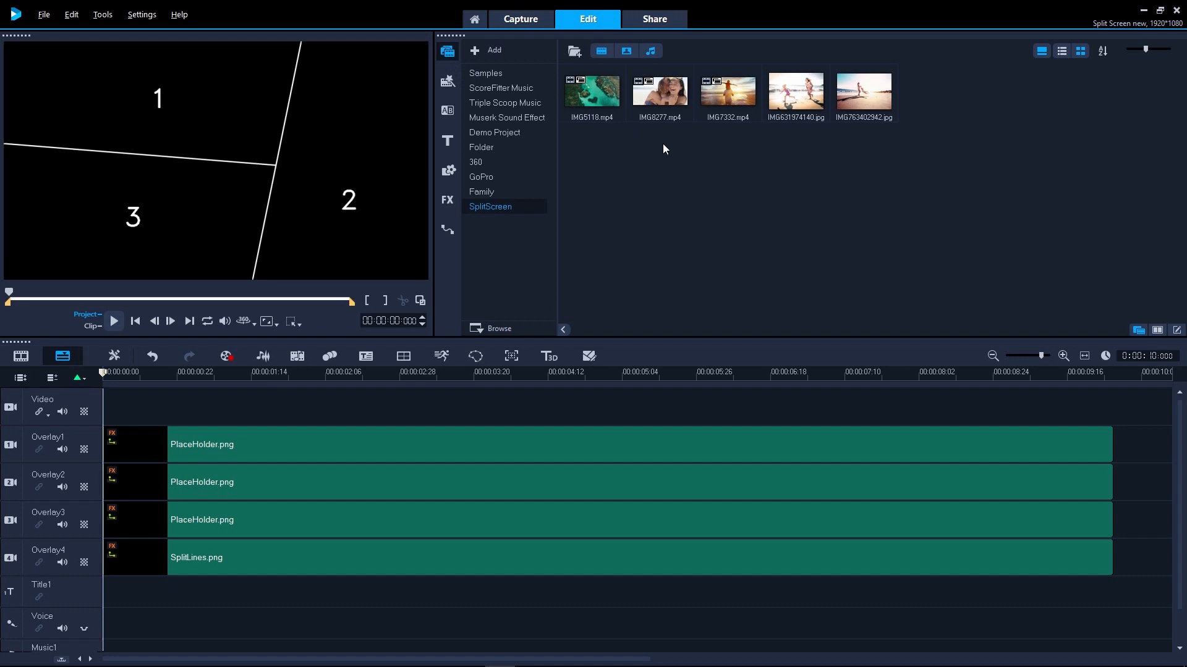
Place the sunset beach clip IMG7332.mp4 in panel 1 and shrink it to fit
click(728, 92)
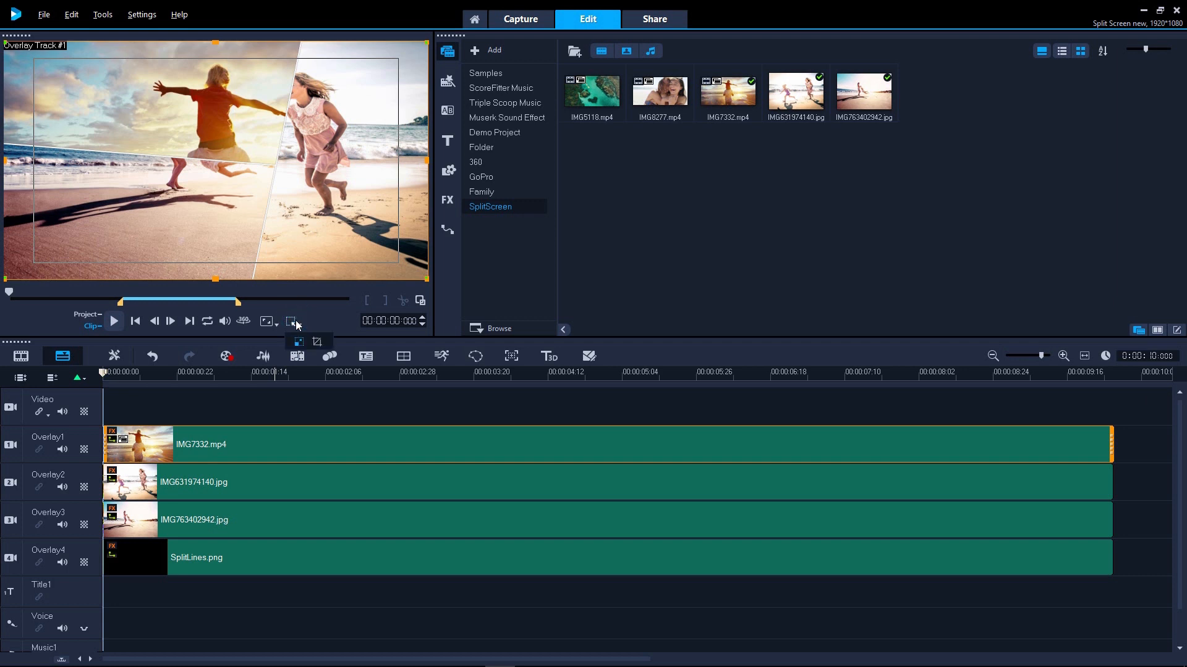
mouse_move(298, 342)
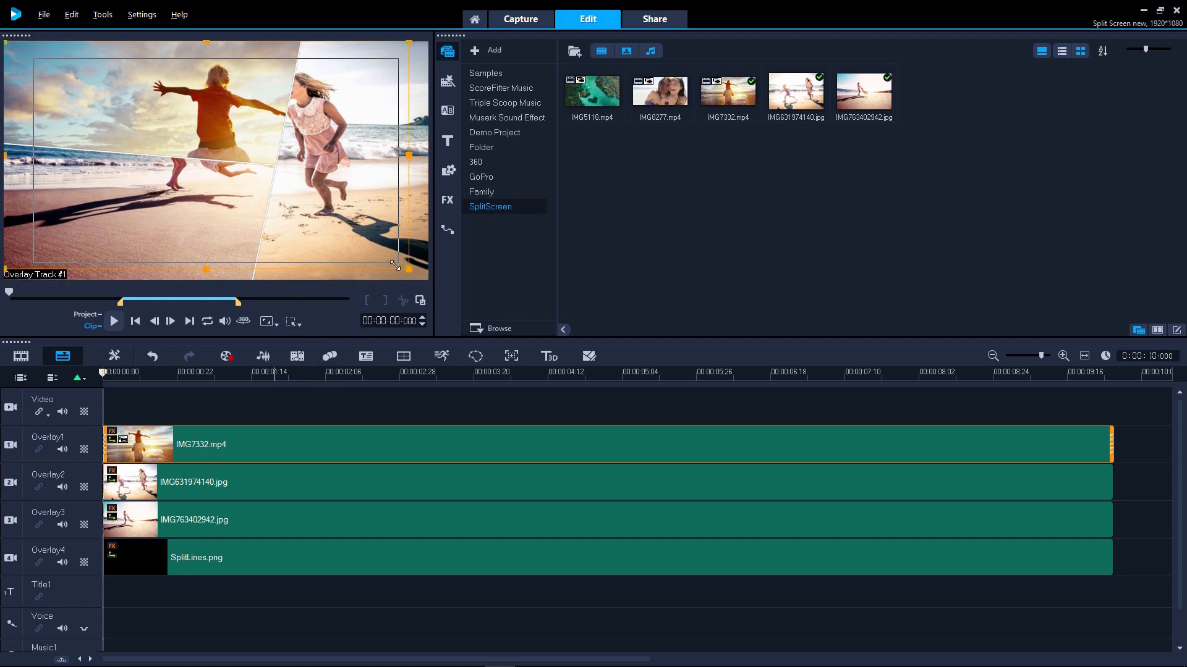
drag(408, 263, 303, 212)
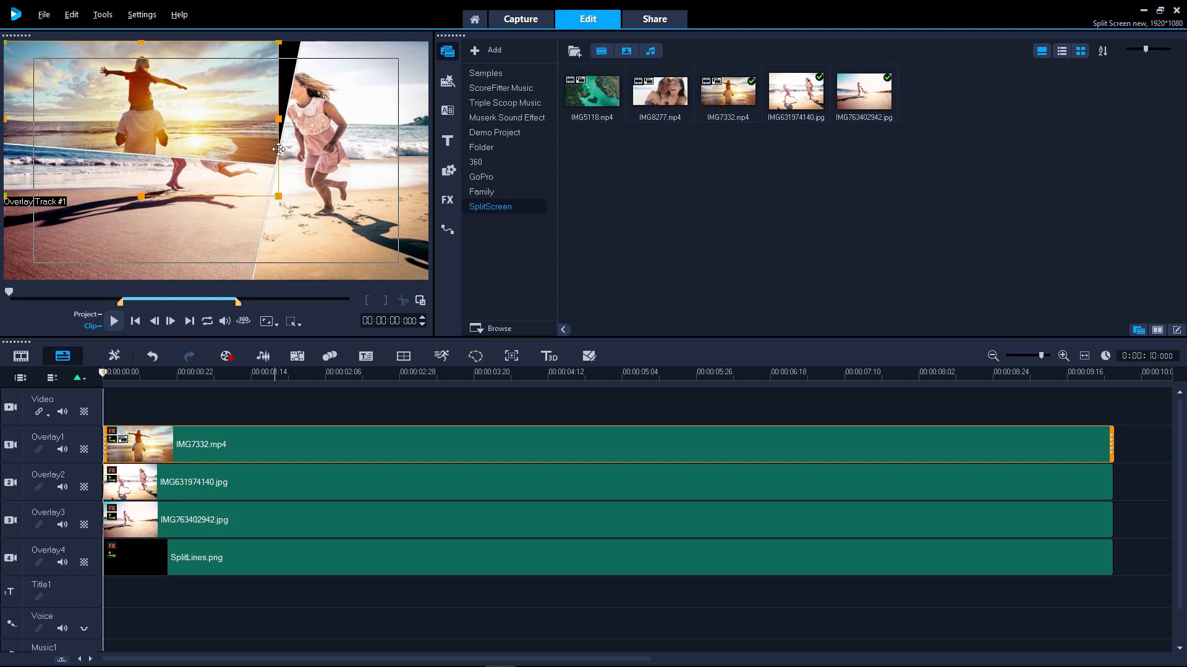
mouse_move(289, 75)
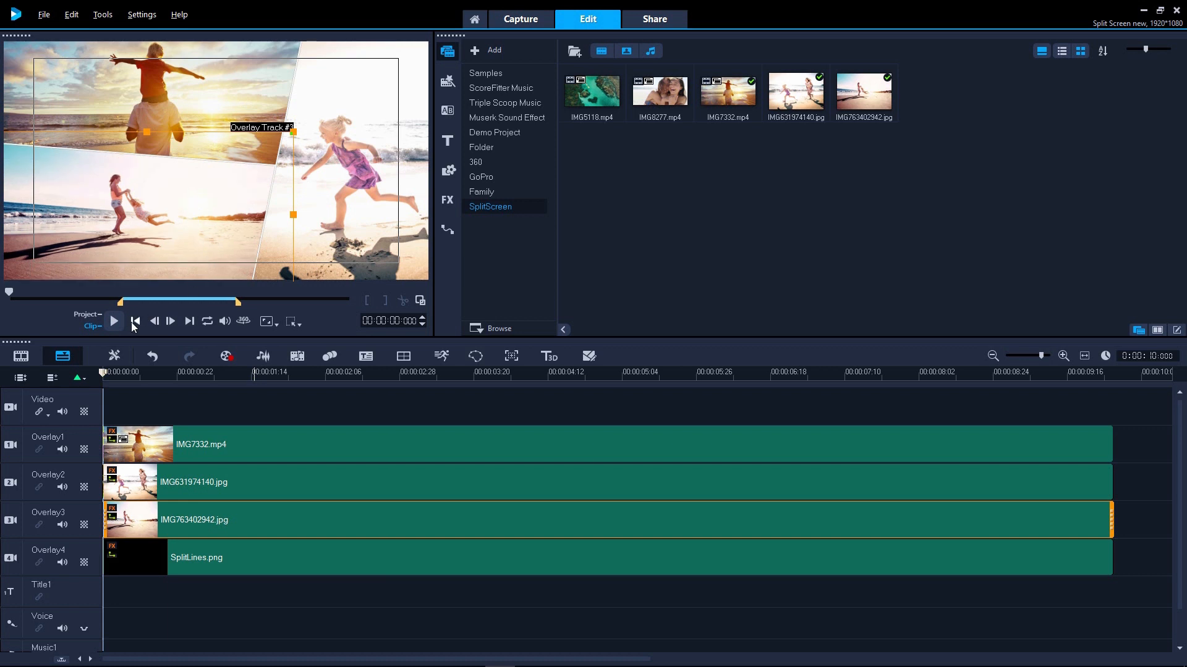
Enable Apply Pan & Zoom with a preset on the Overlay3 running-girls photo, then Customize
click(114, 322)
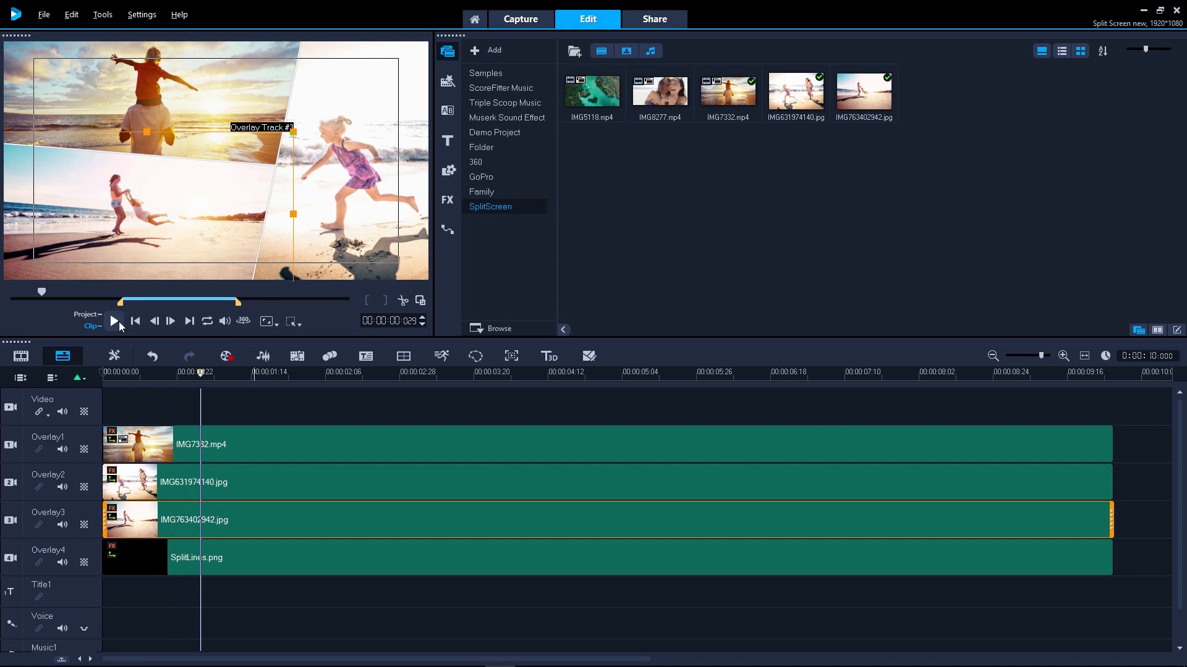
mouse_move(175, 454)
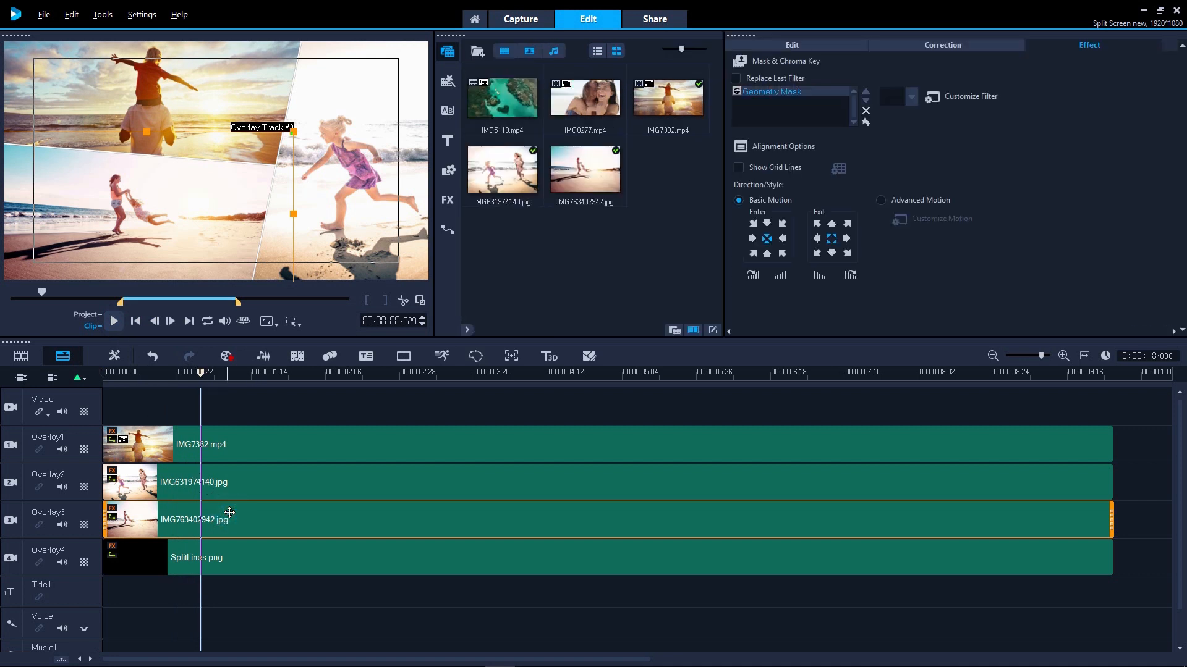
click(792, 44)
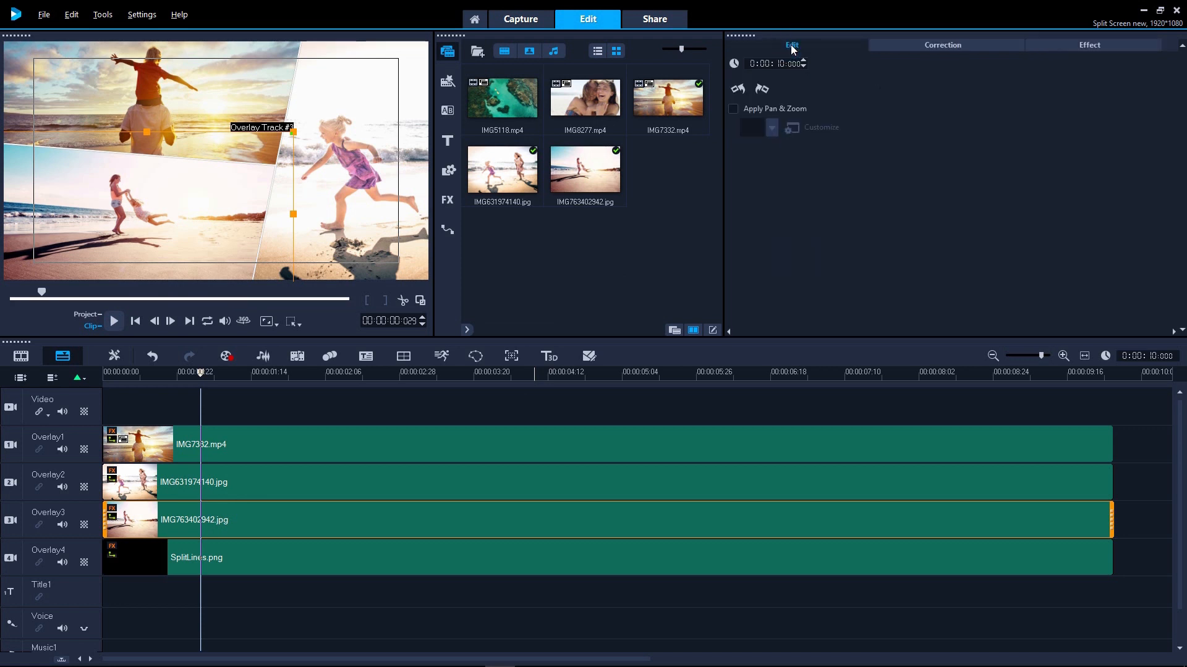
click(733, 109)
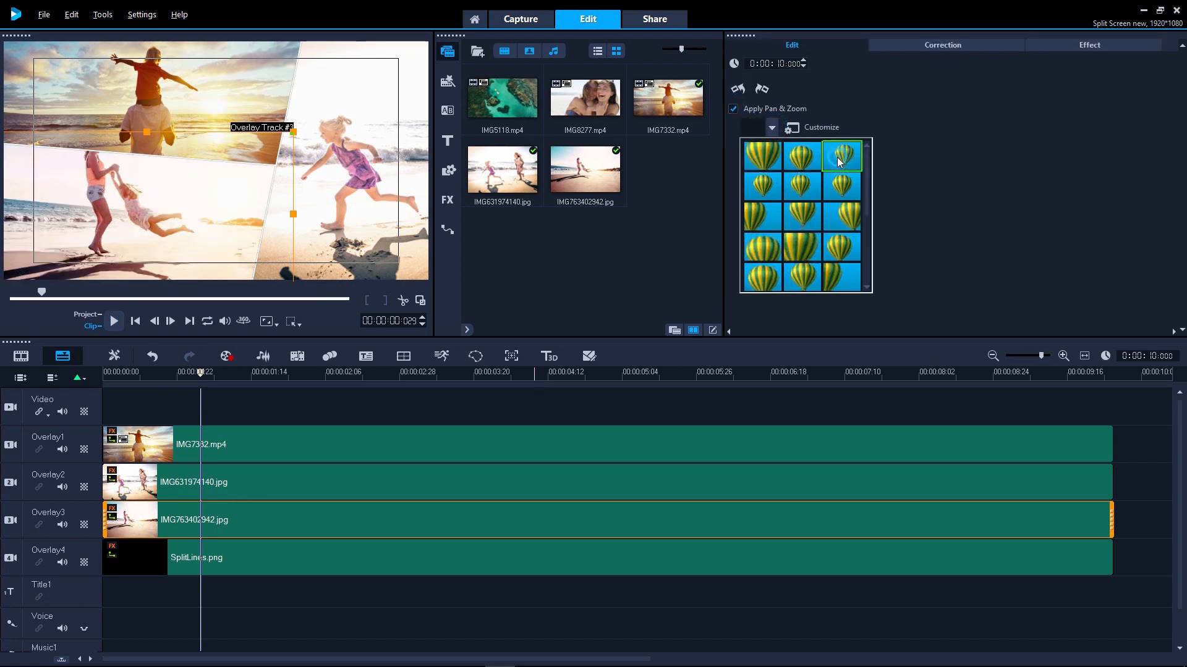
click(841, 155)
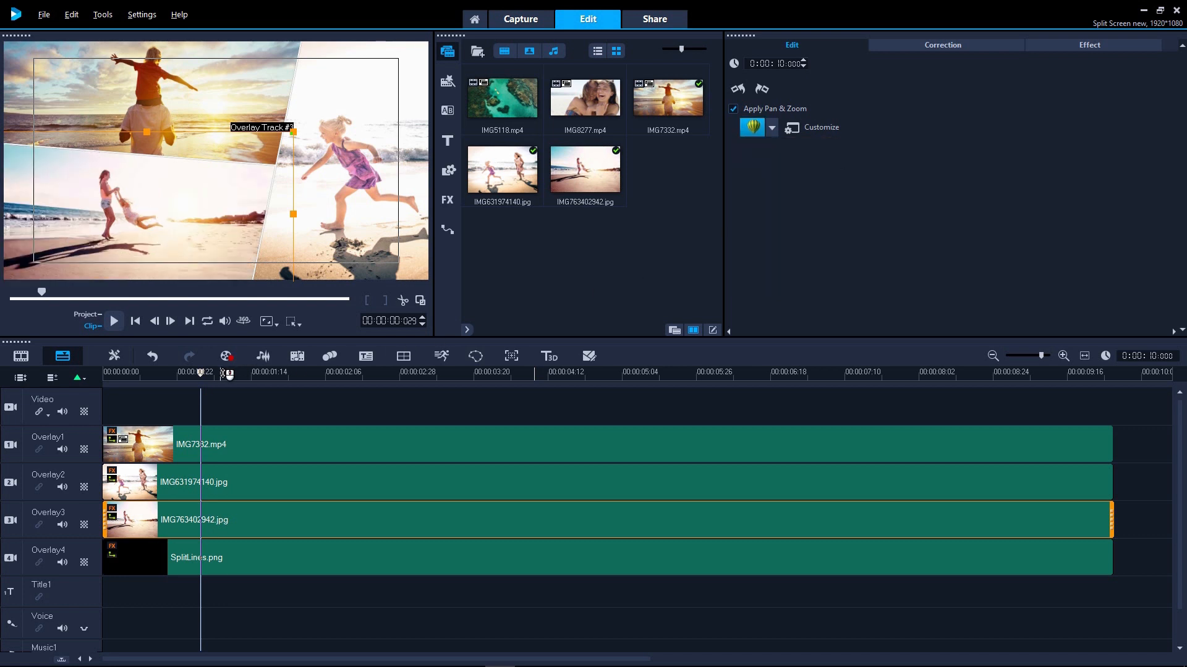
click(264, 372)
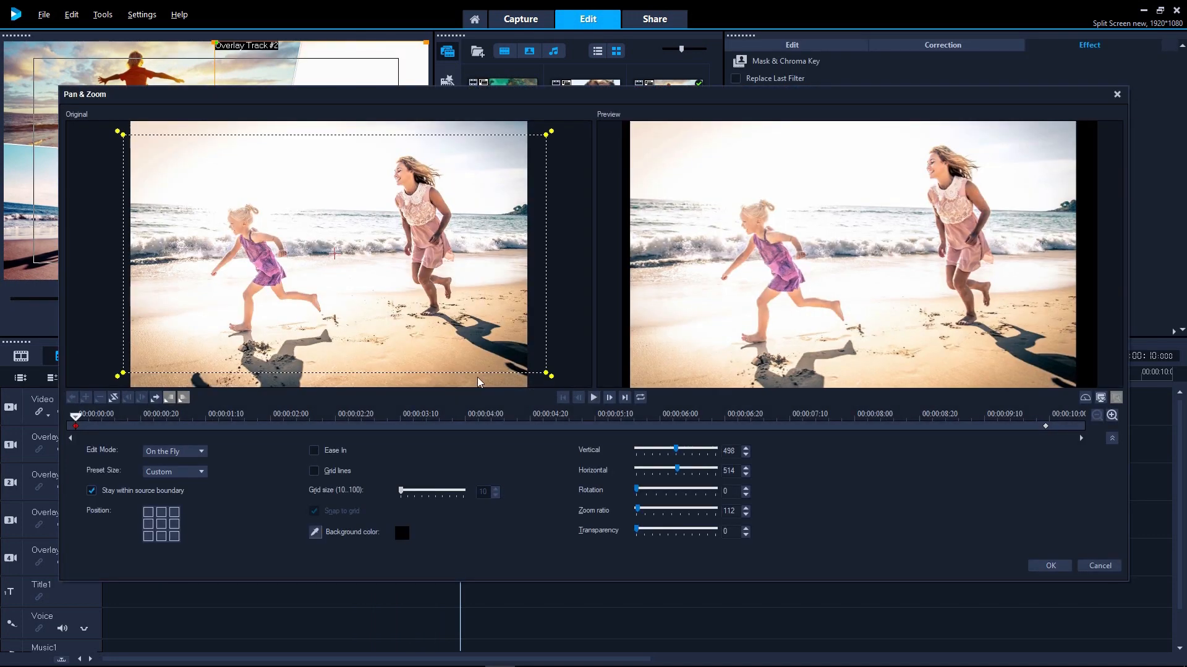
Set the Pan & Zoom frame to 720P, centre it on the older girl, and confirm
click(175, 472)
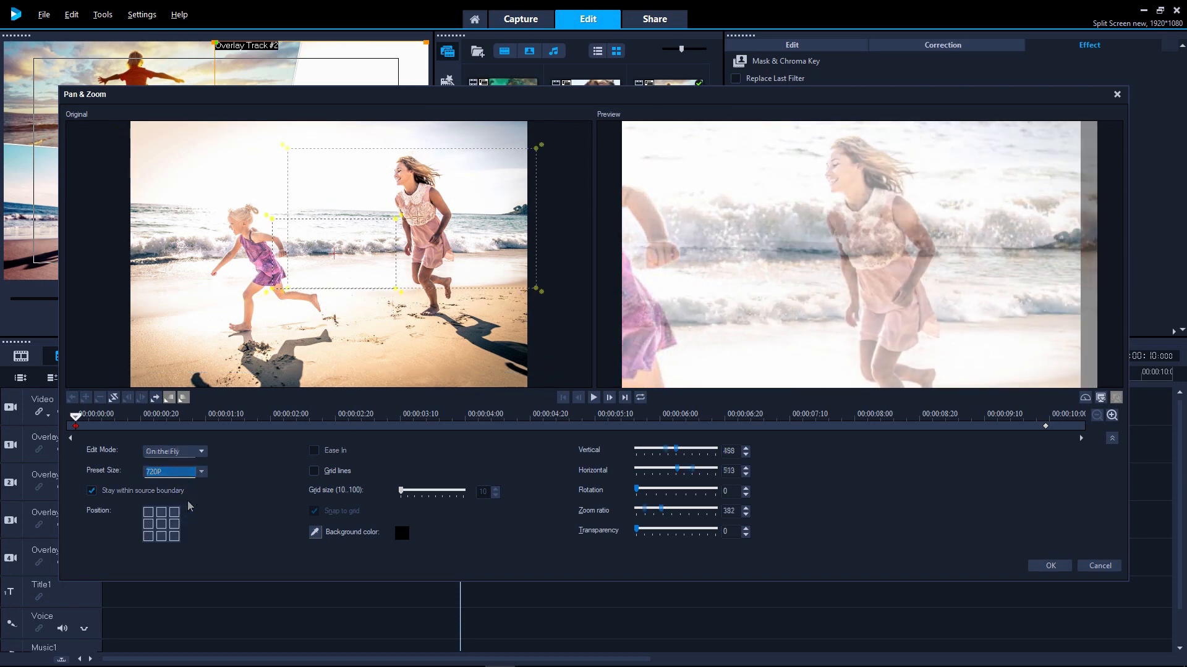
click(201, 451)
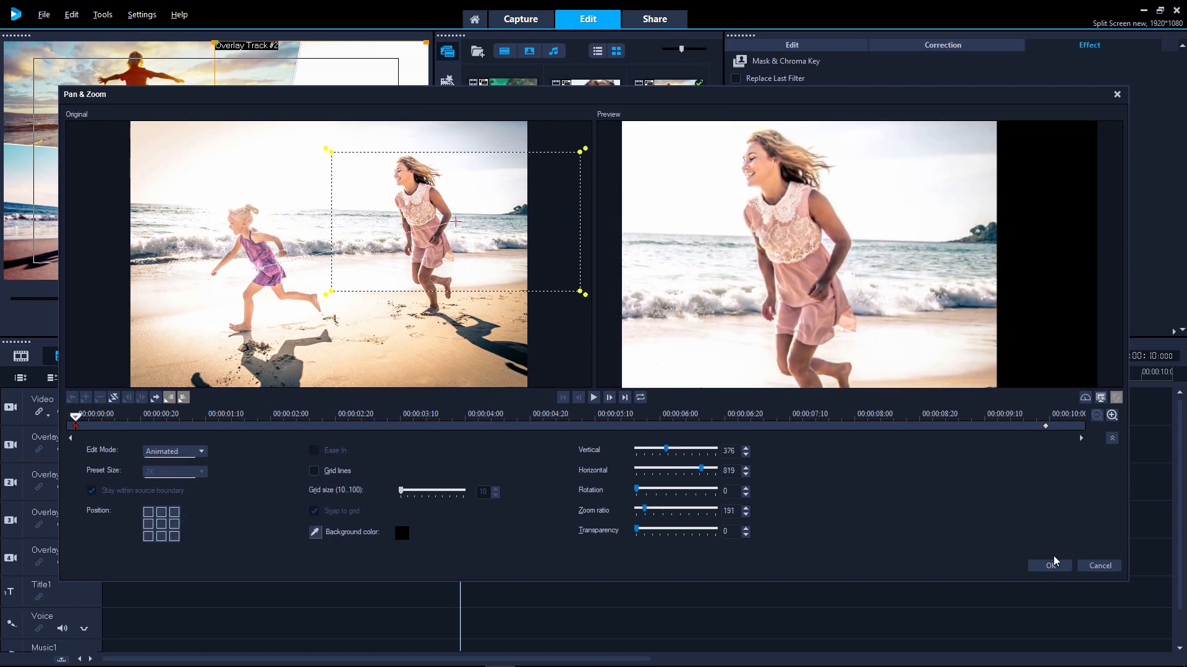
click(1049, 565)
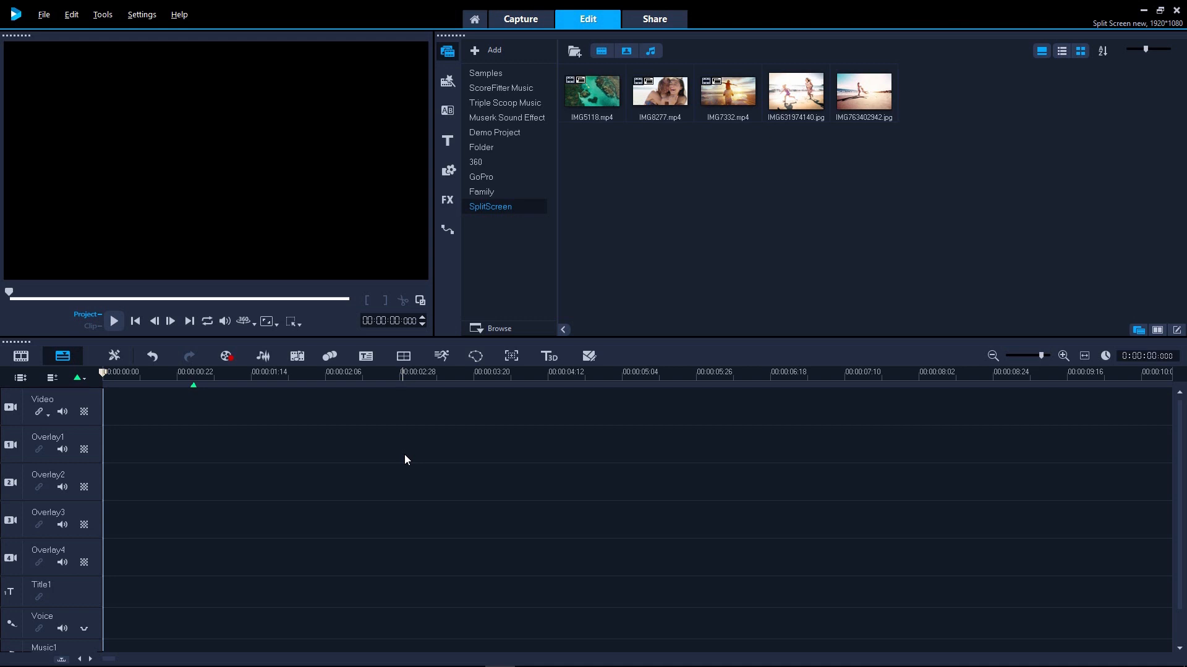
mouse_move(588, 356)
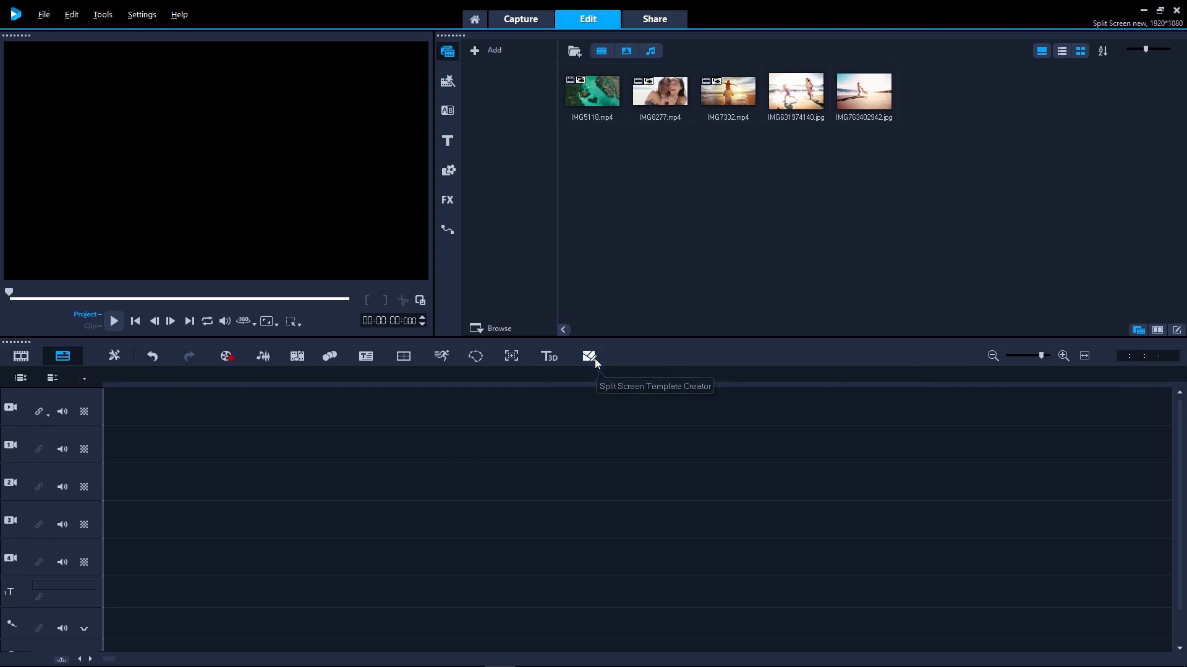
Launch the Split Screen Template Creator from the timeline toolbar
click(588, 356)
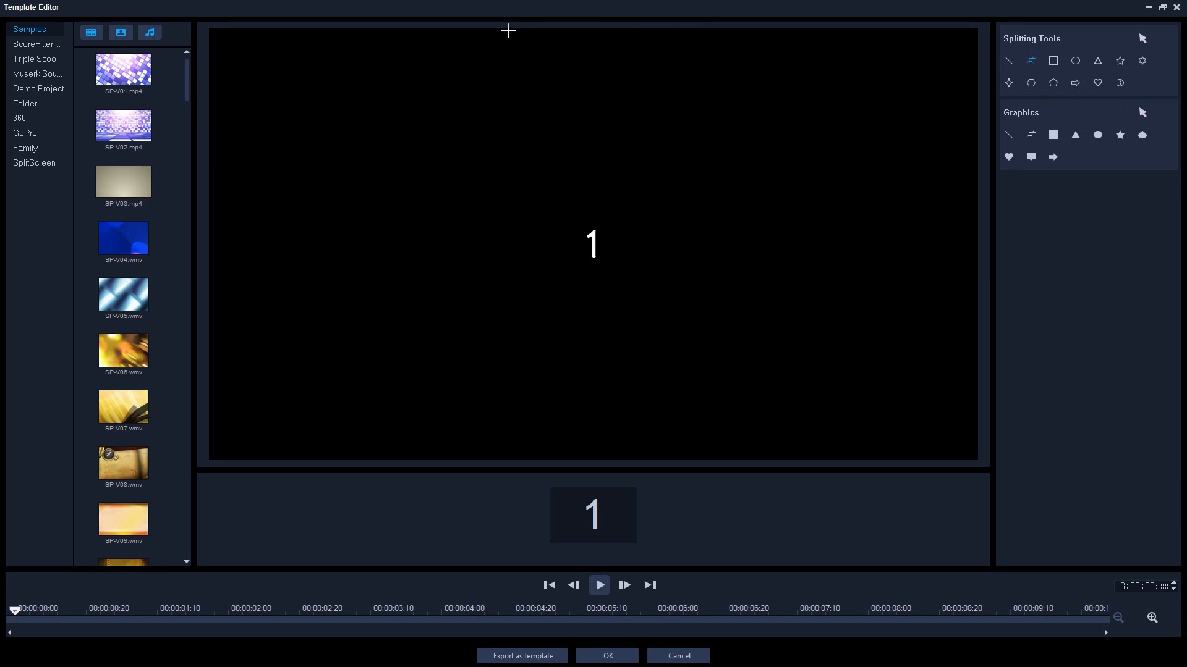
Draw a curved split line across the upper left with a thick pink border
drag(510, 30, 212, 225)
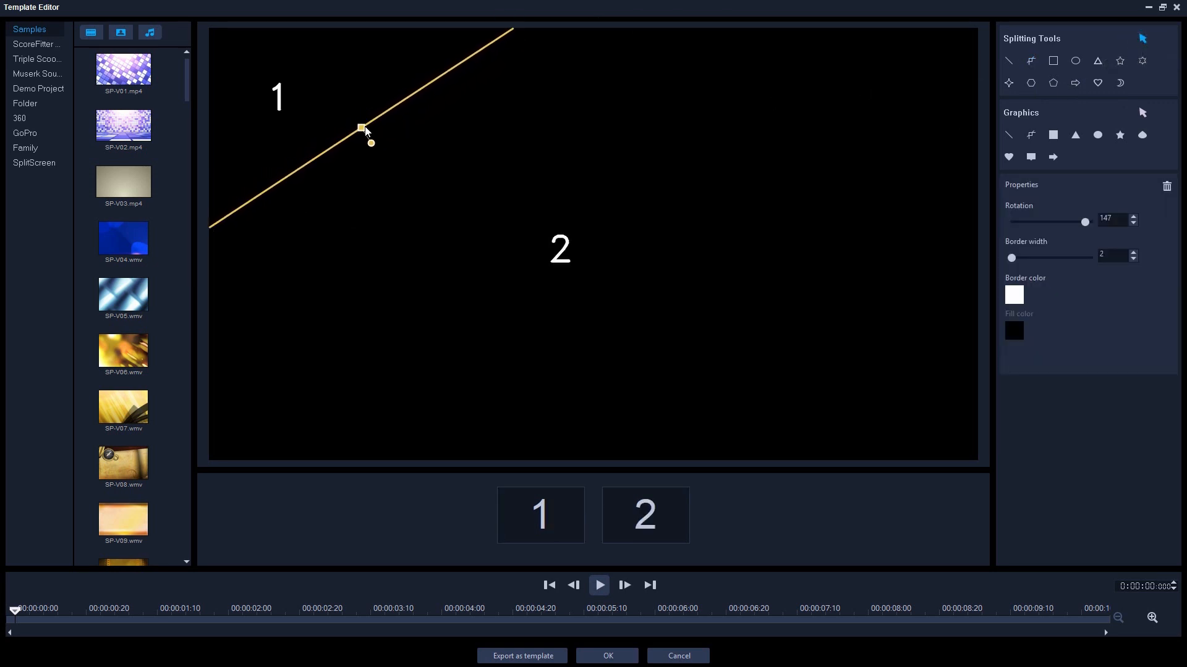
drag(361, 127, 392, 180)
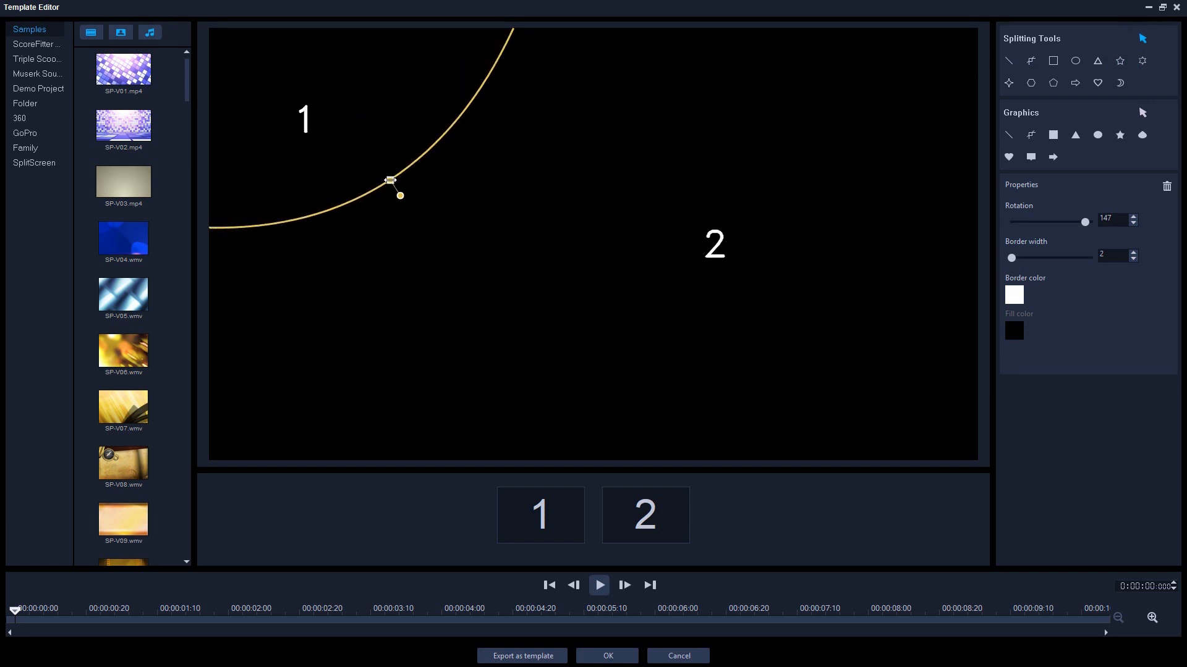
drag(1011, 257, 1017, 257)
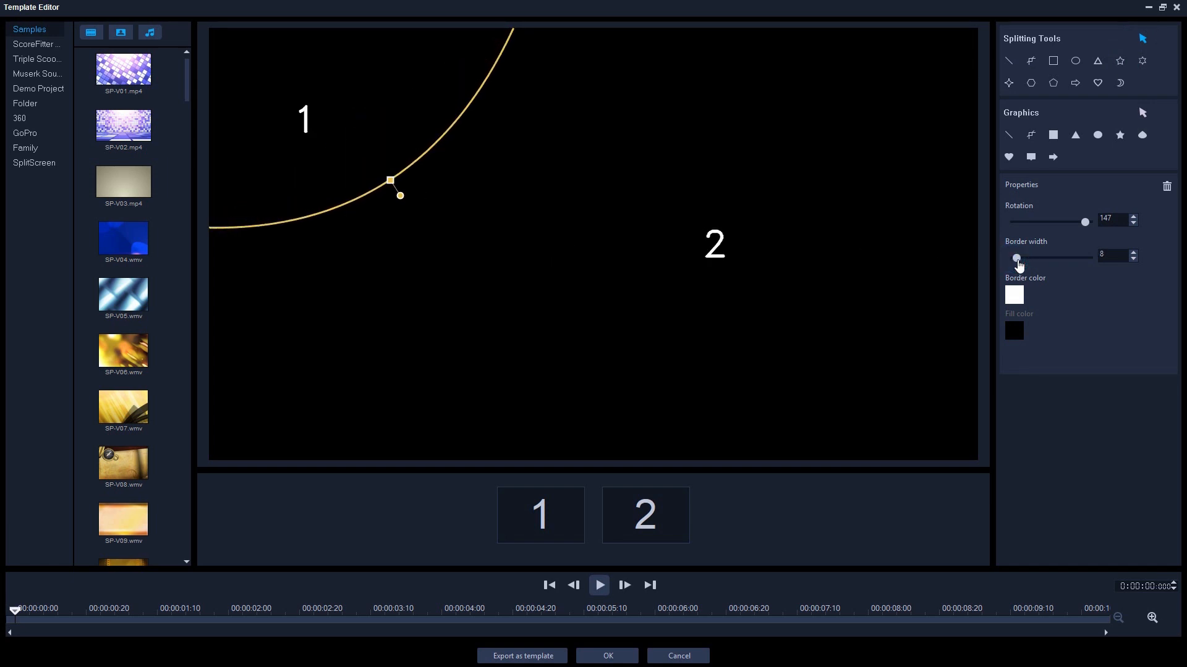
drag(1016, 259, 1019, 259)
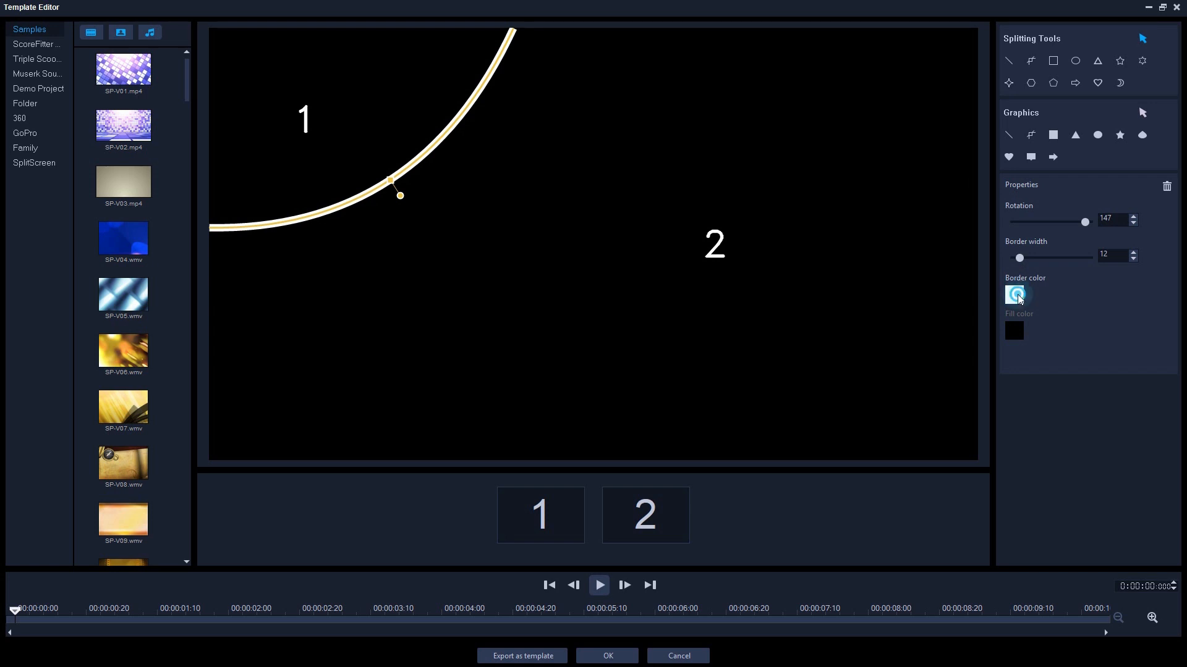
click(1014, 295)
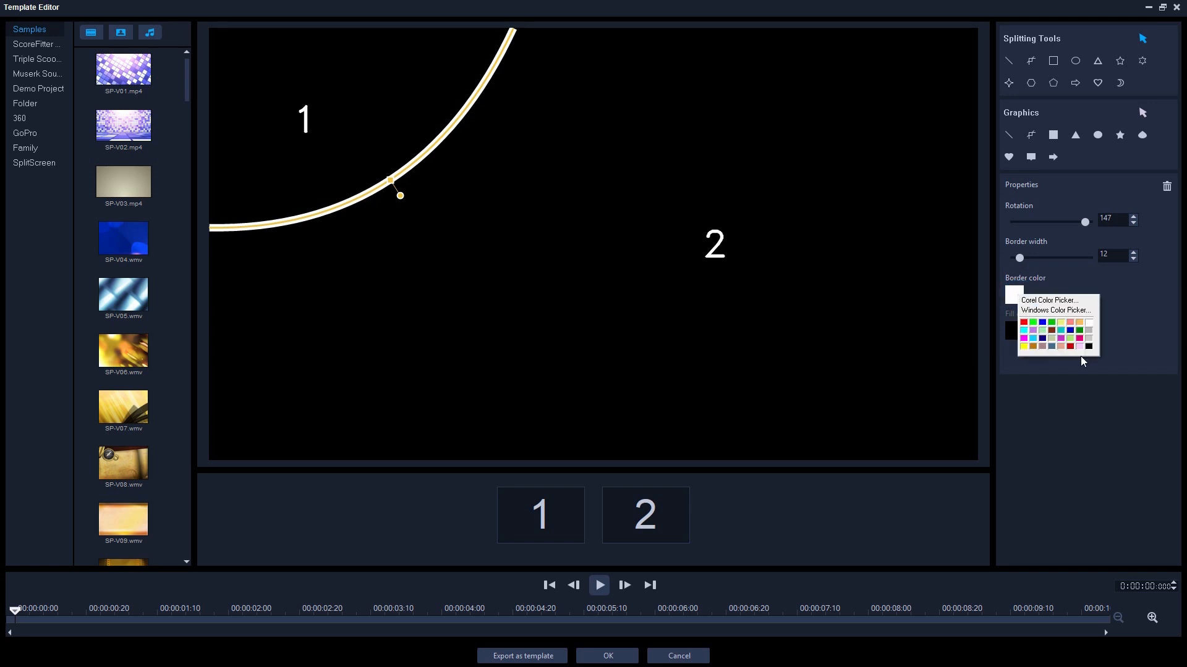
click(1079, 338)
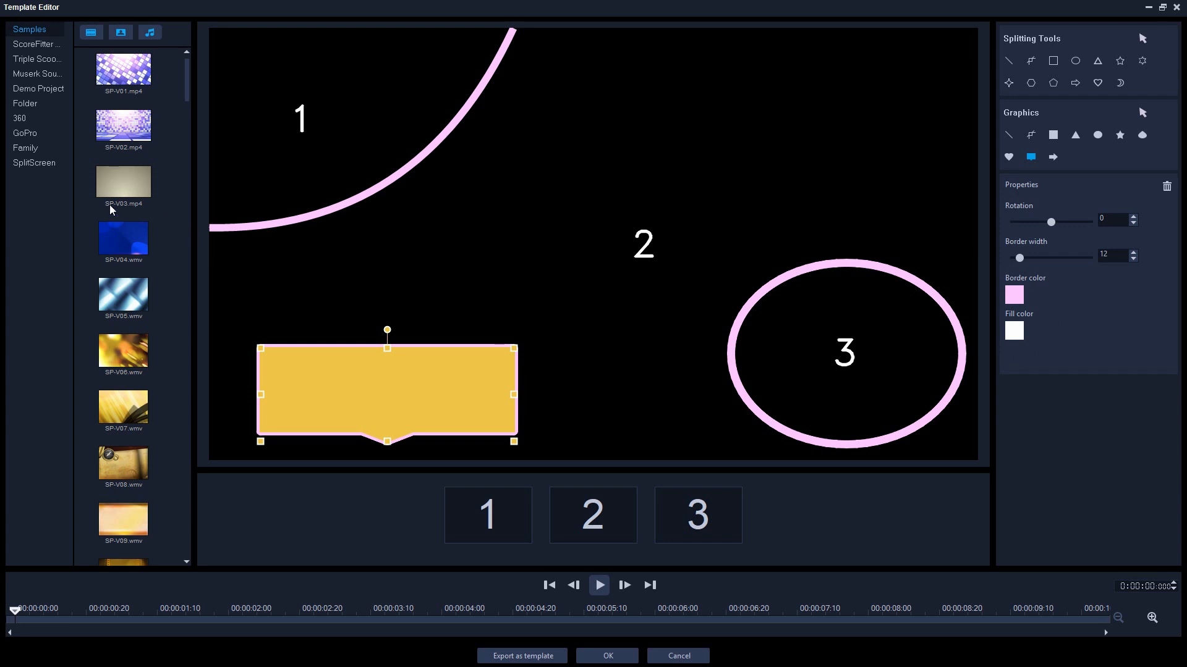
Fill panel 2 with the aerial reef clip IMG5118.mp4 and apply the template
click(34, 162)
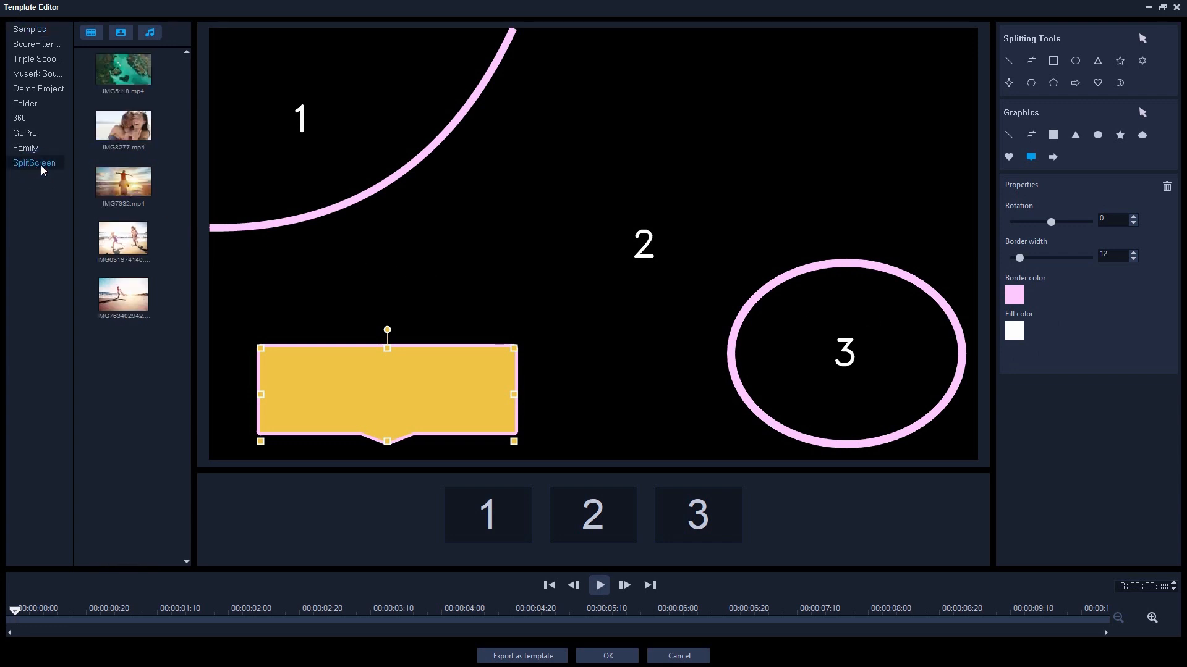
drag(123, 72, 219, 215)
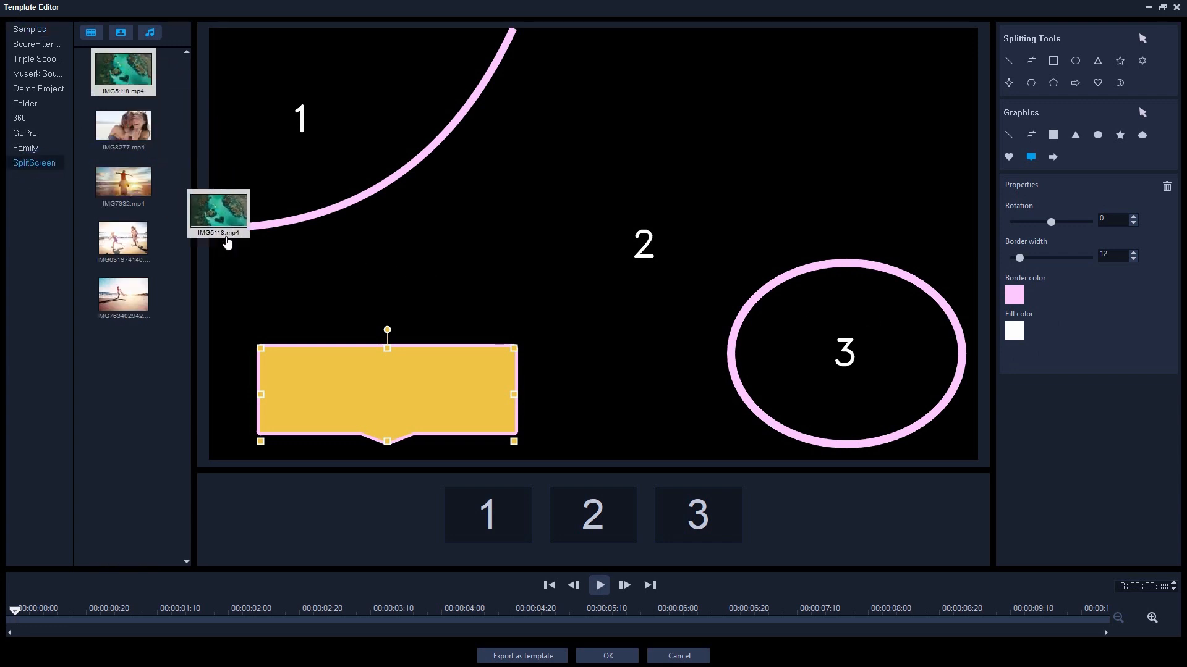
drag(218, 214, 592, 515)
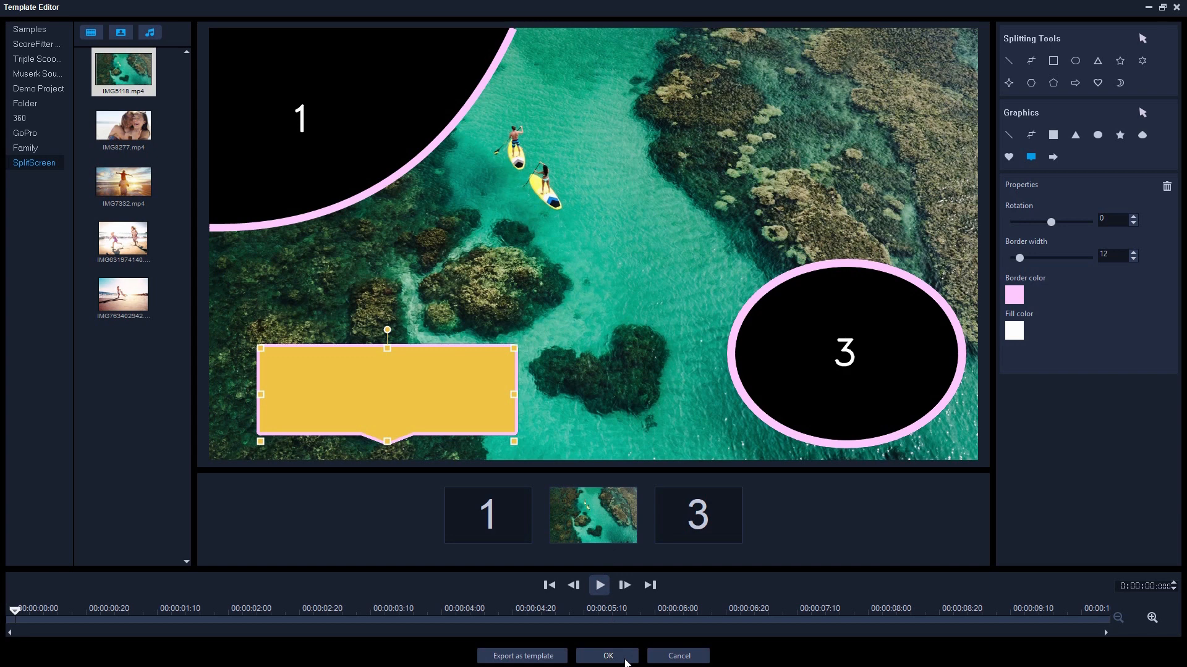
mouse_move(653, 627)
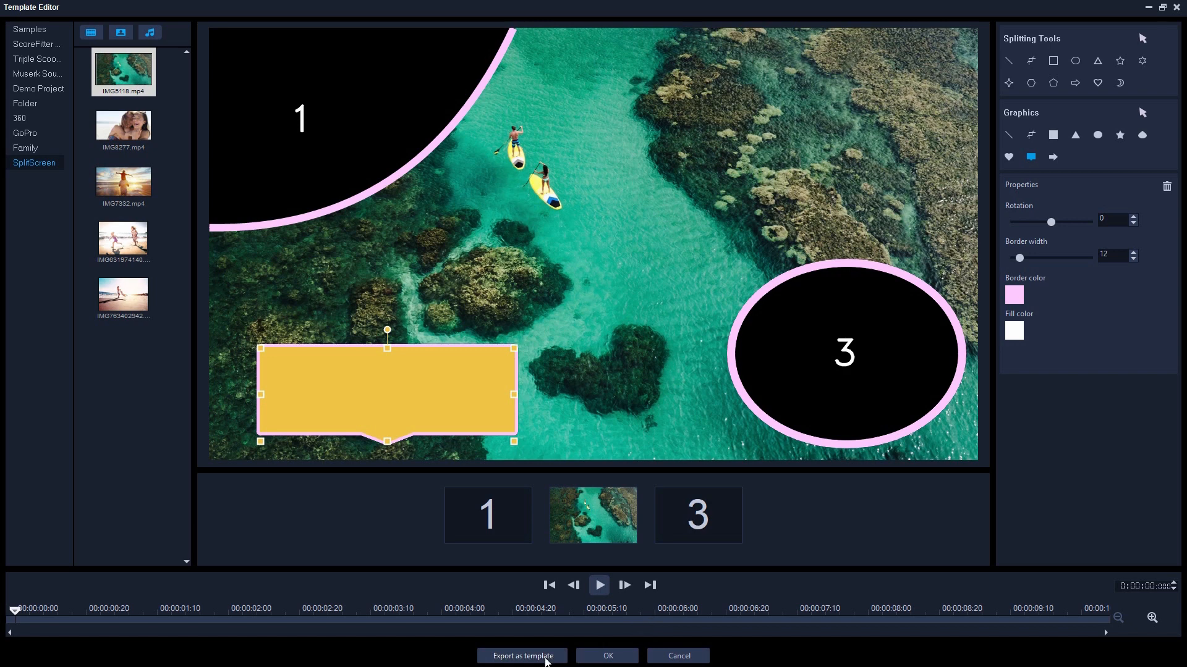
click(606, 655)
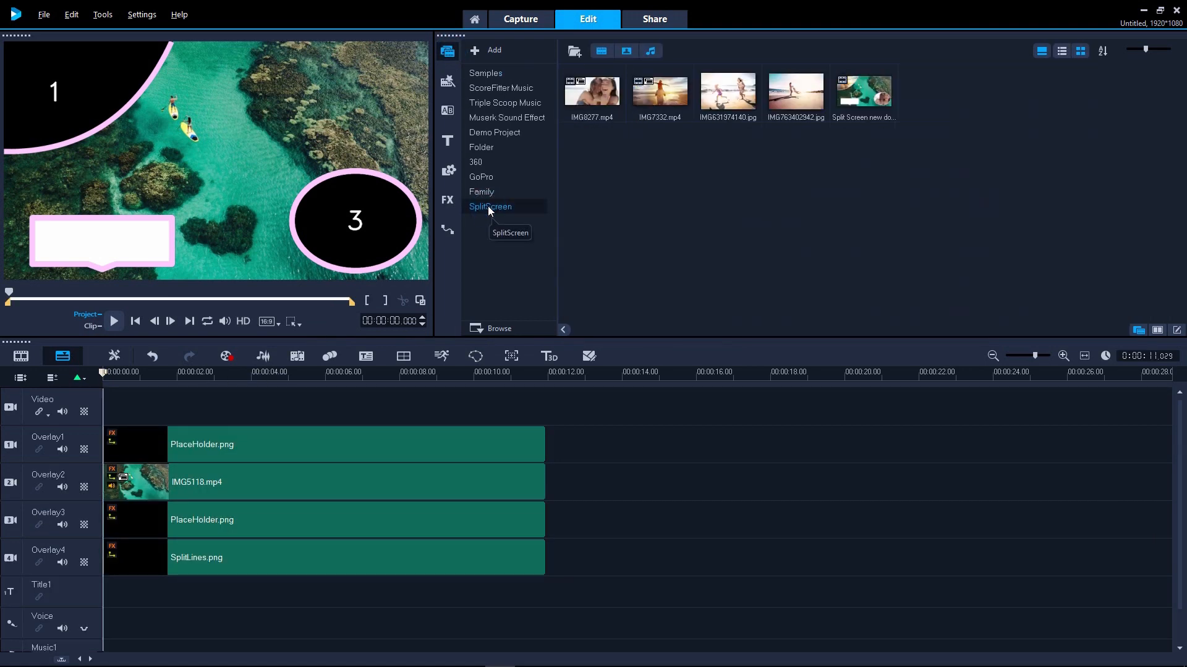
Fill a placeholder with a beach clip and place the 'Beautiful Day' title over the banner
drag(592, 91, 356, 520)
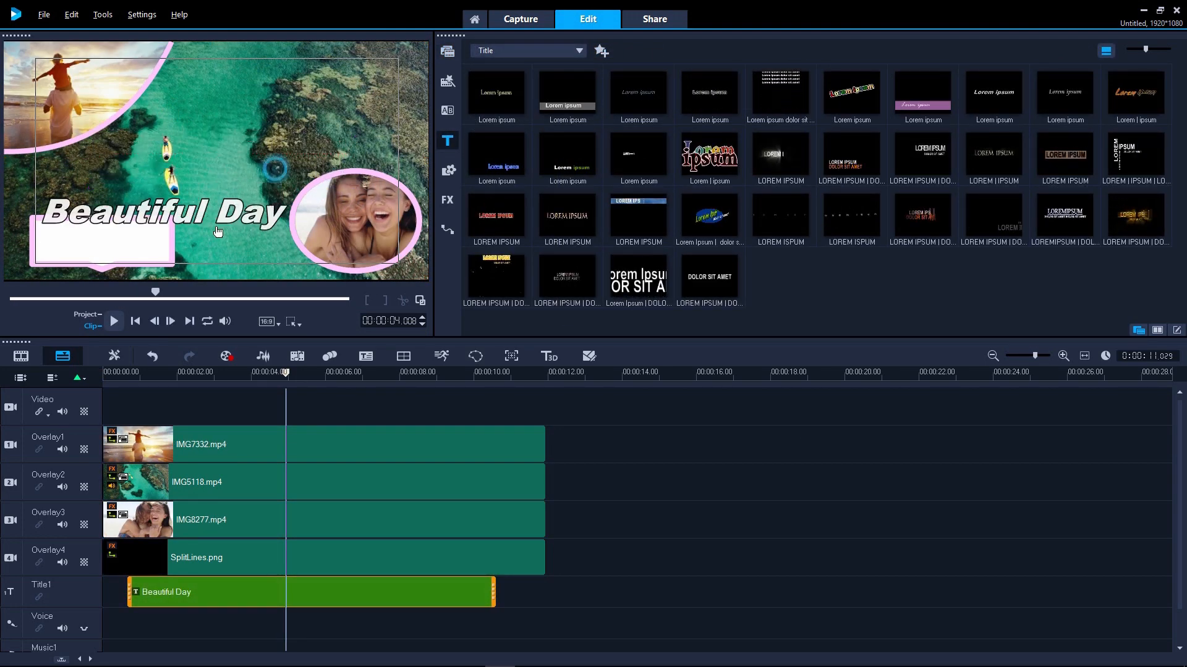
click(164, 220)
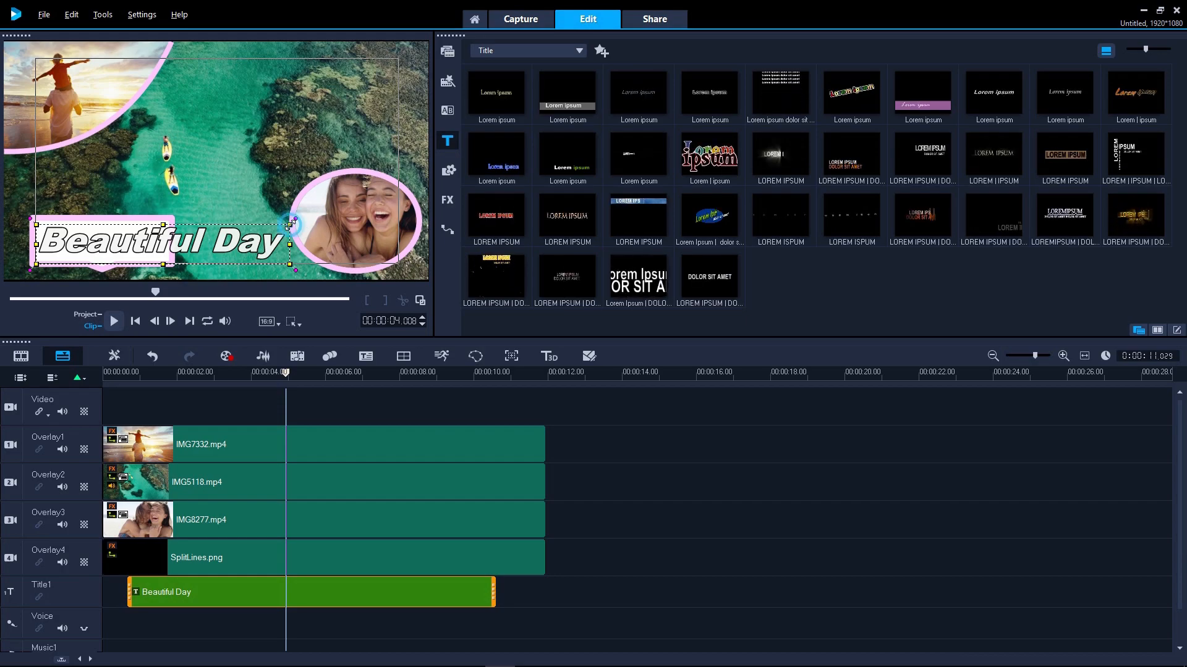